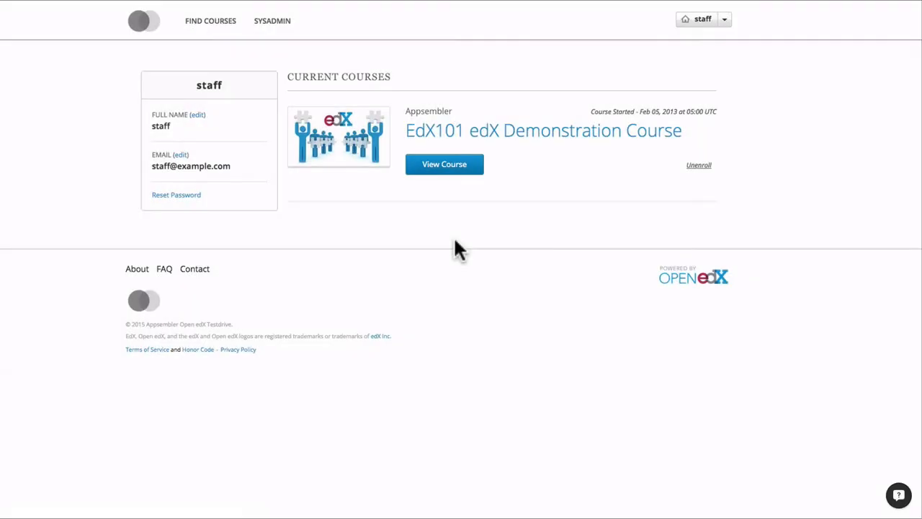
pyautogui.moveTo(483, 166)
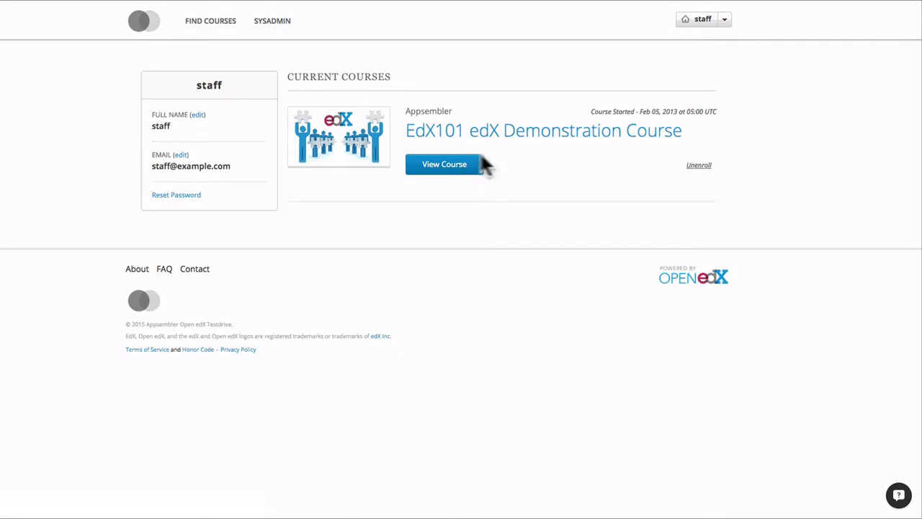
# Open the EdX101 edX Demonstration Course and bring up its Instructor Dashboard.
pyautogui.click(444, 163)
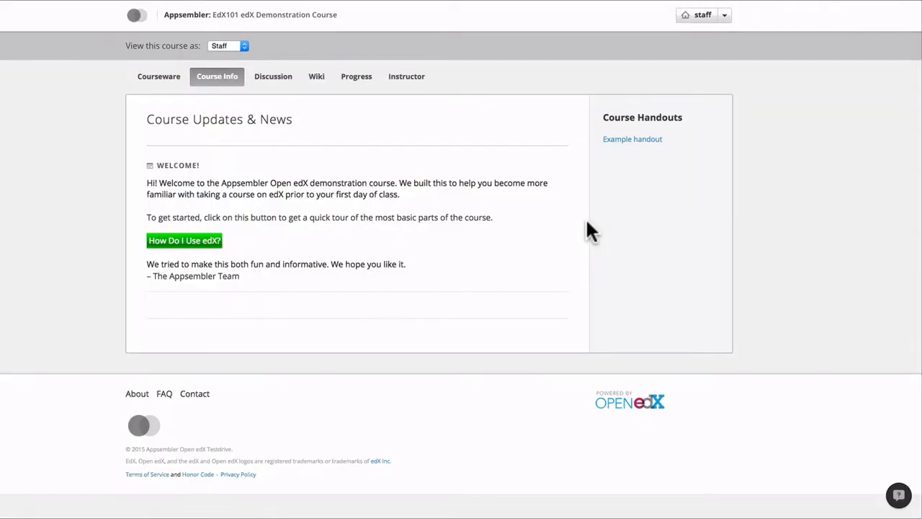
pyautogui.moveTo(395, 167)
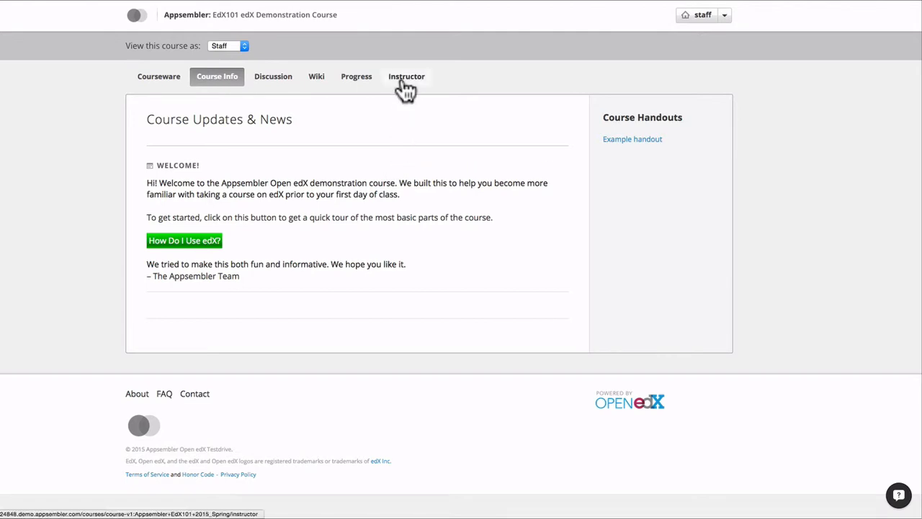
pyautogui.click(406, 76)
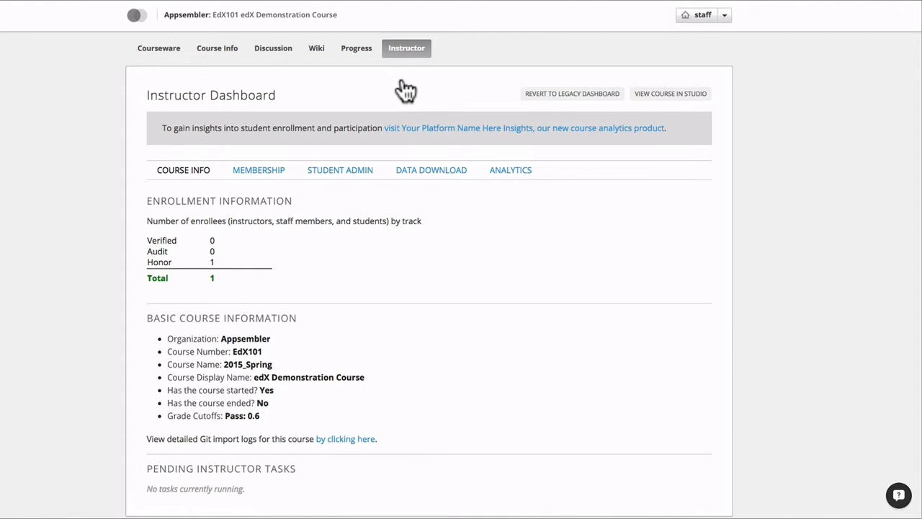
pyautogui.moveTo(257, 169)
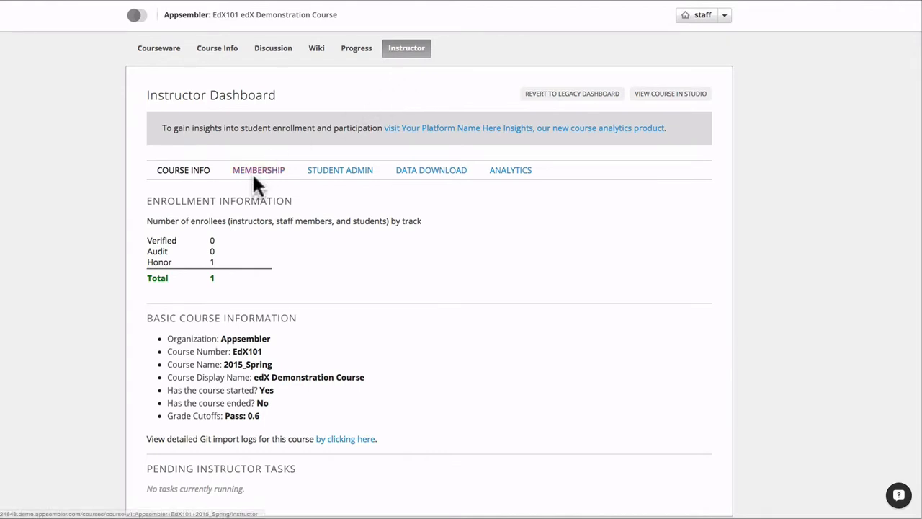
pyautogui.click(258, 170)
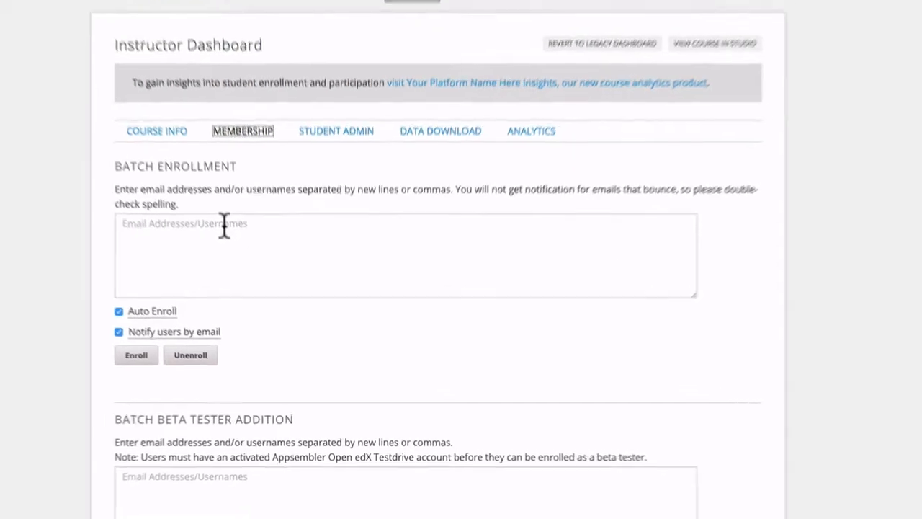
pyautogui.write('student')
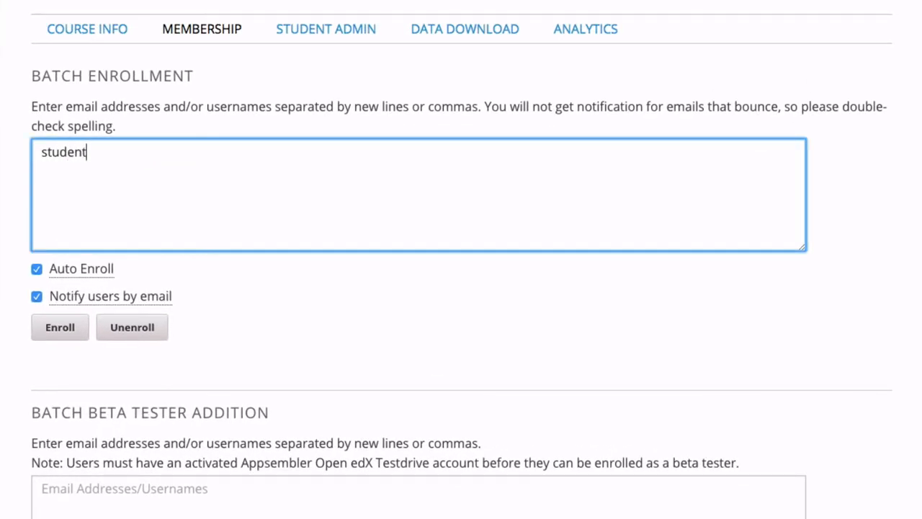
pyautogui.write('1@exa')
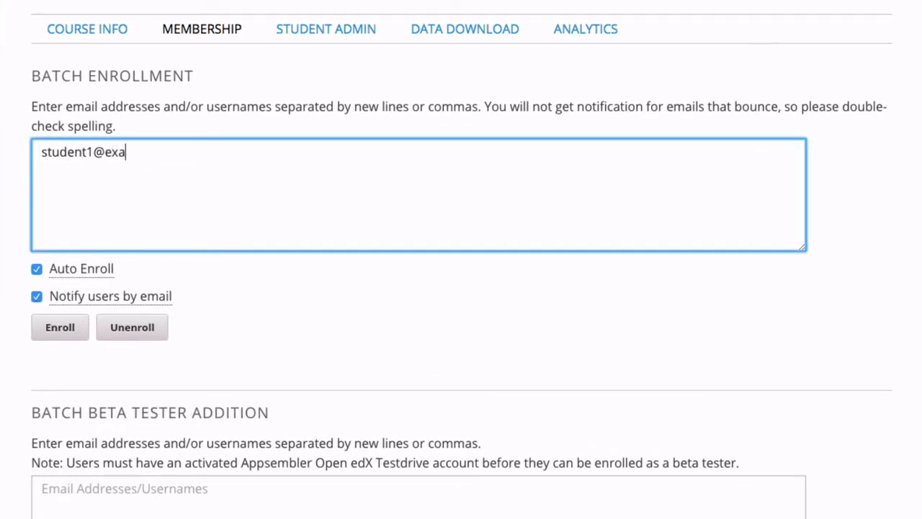
pyautogui.write('mple.com')
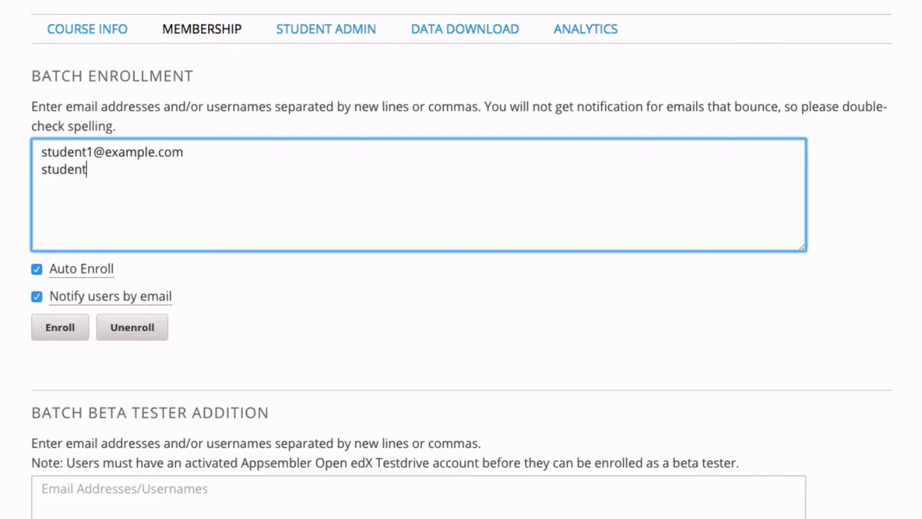
pyautogui.write('2@example.com')
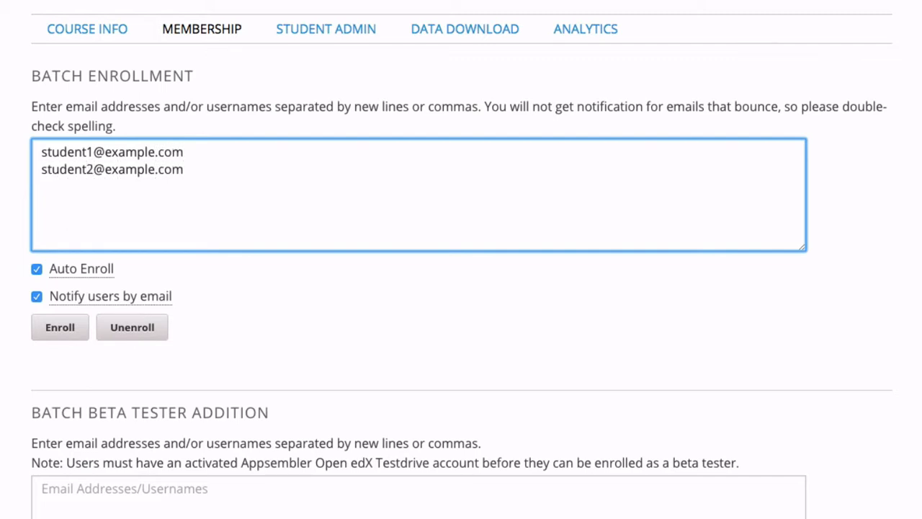
pyautogui.write('student3@')
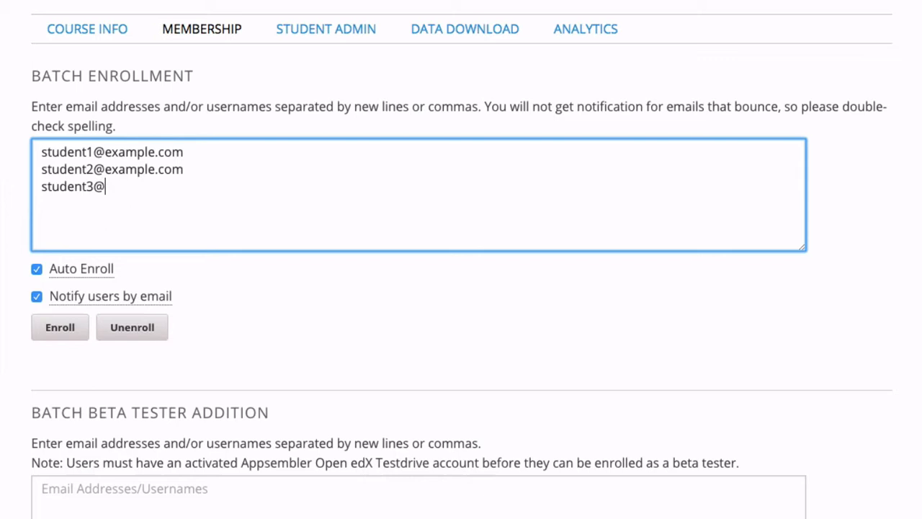
pyautogui.write('example.com')
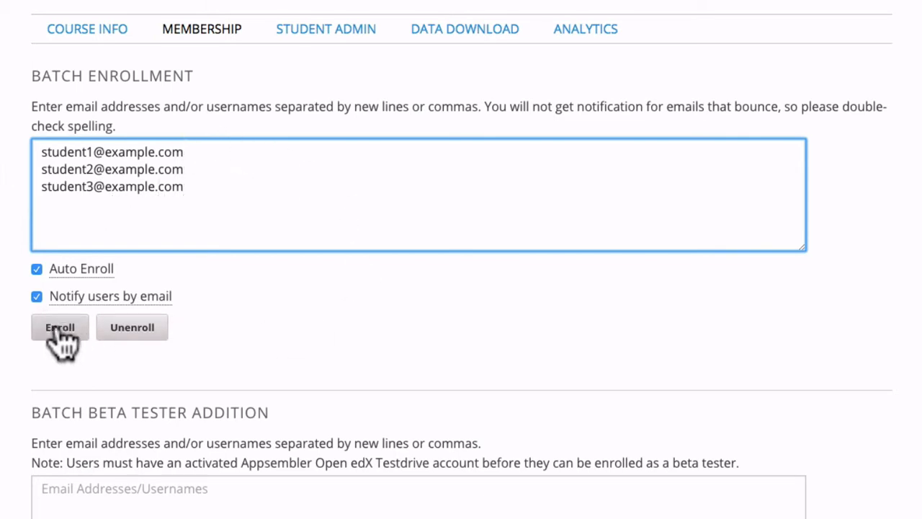
pyautogui.click(60, 327)
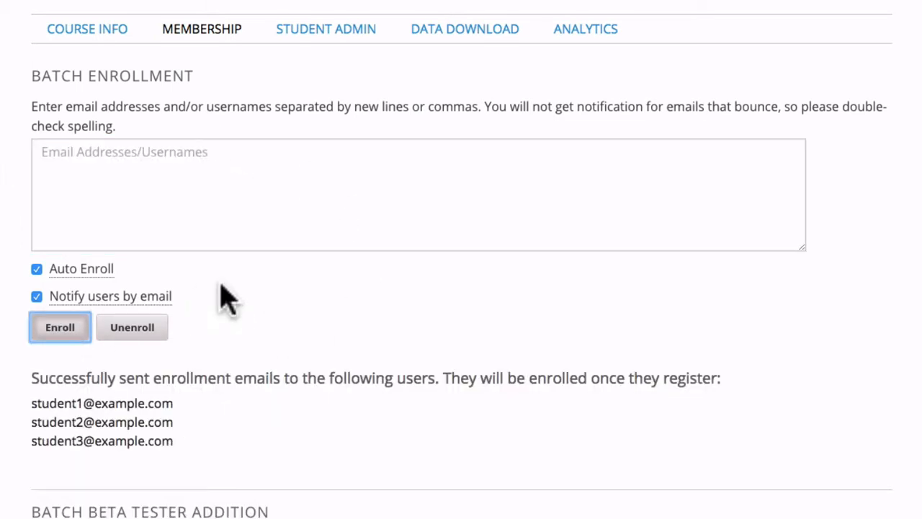